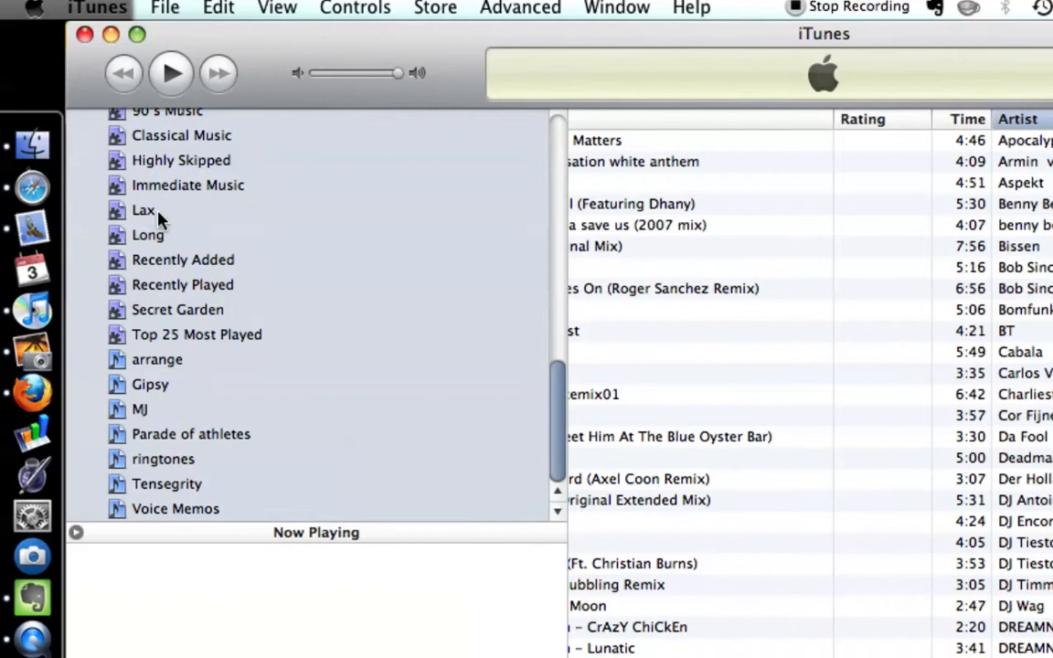
# - Select the Highly Skipped smart playlist to list its 22 songs
pyautogui.click(143, 209)
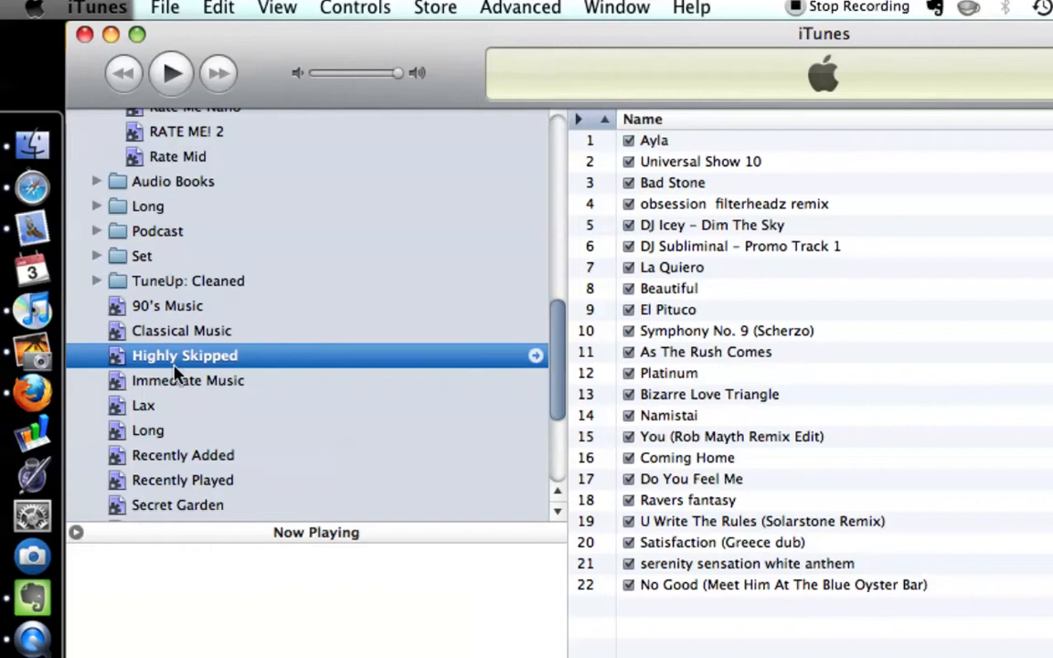
pyautogui.moveTo(645, 325)
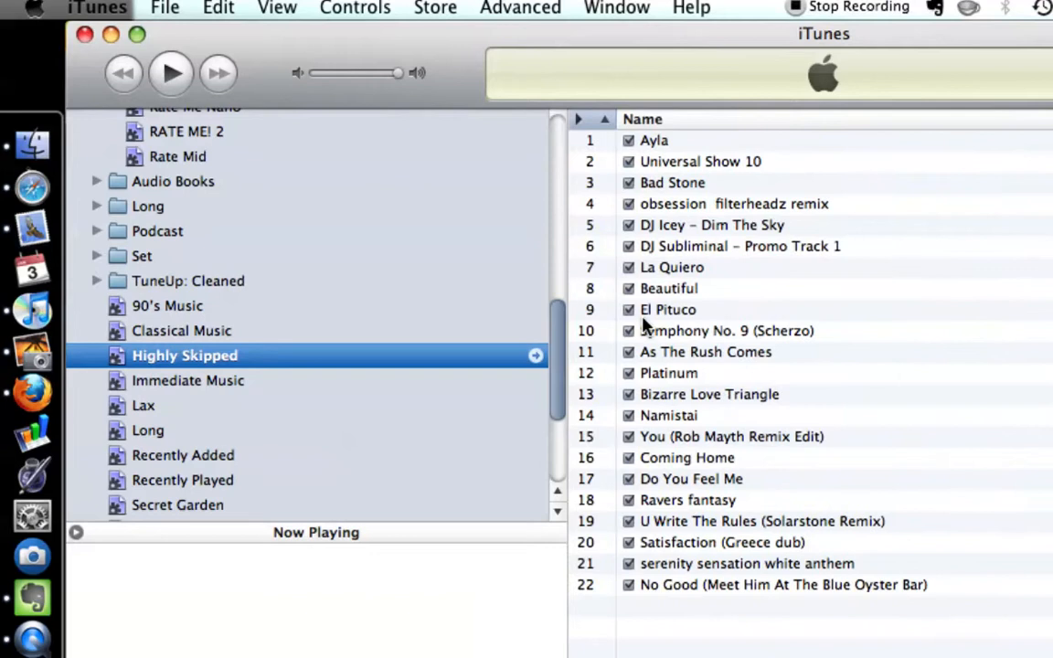
pyautogui.moveTo(492, 400)
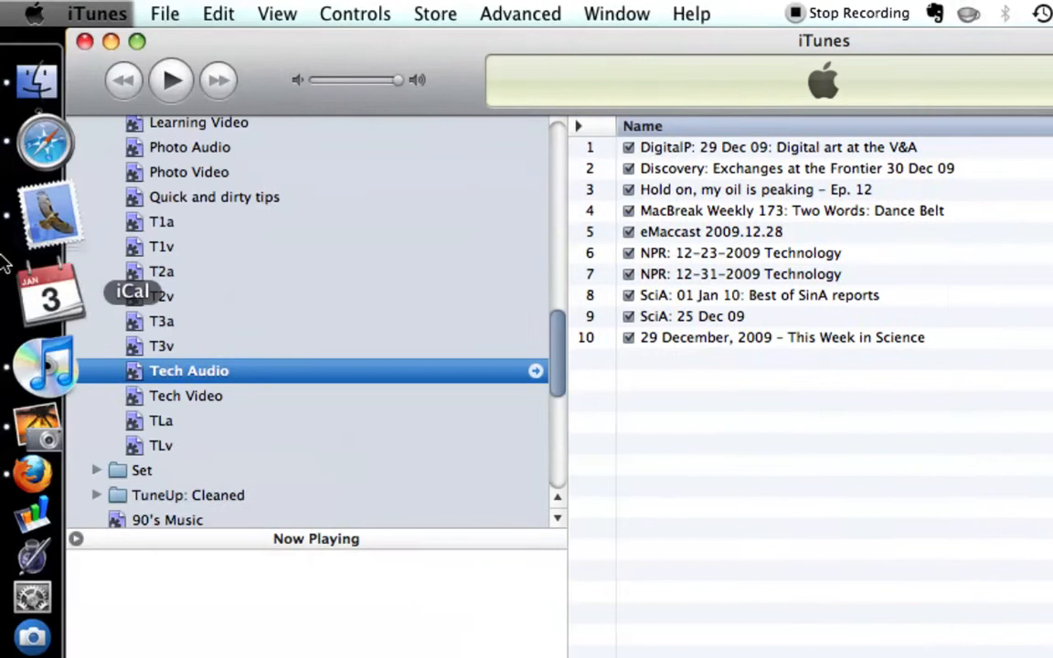
# - Scroll the sidebar up and select the Tech Audio playlist showing ten episodes
pyautogui.scroll(3)
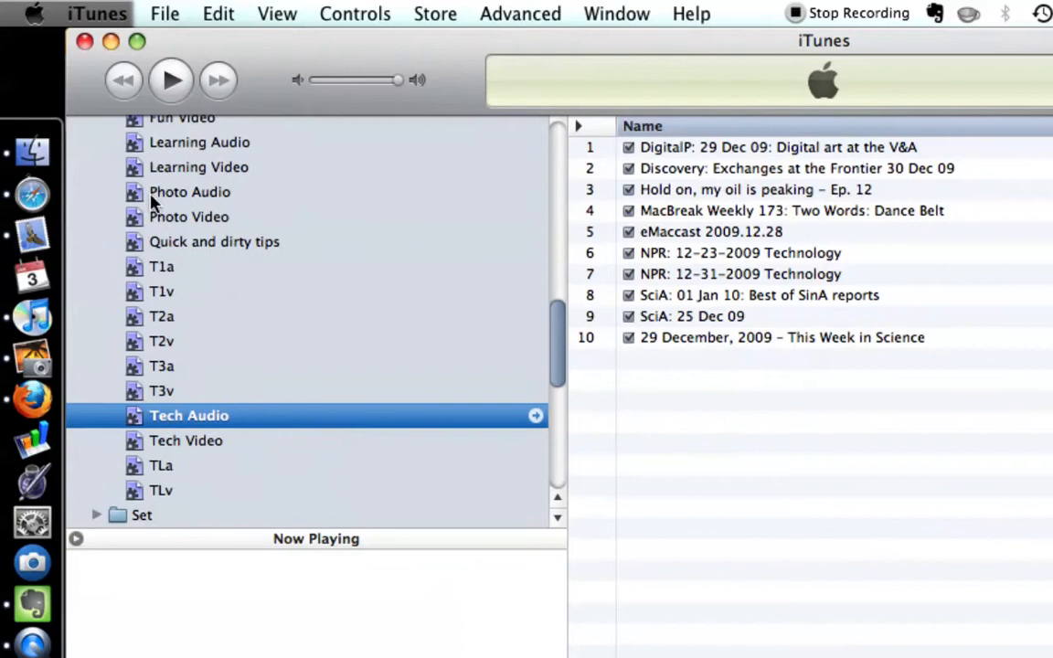
pyautogui.scroll(3)
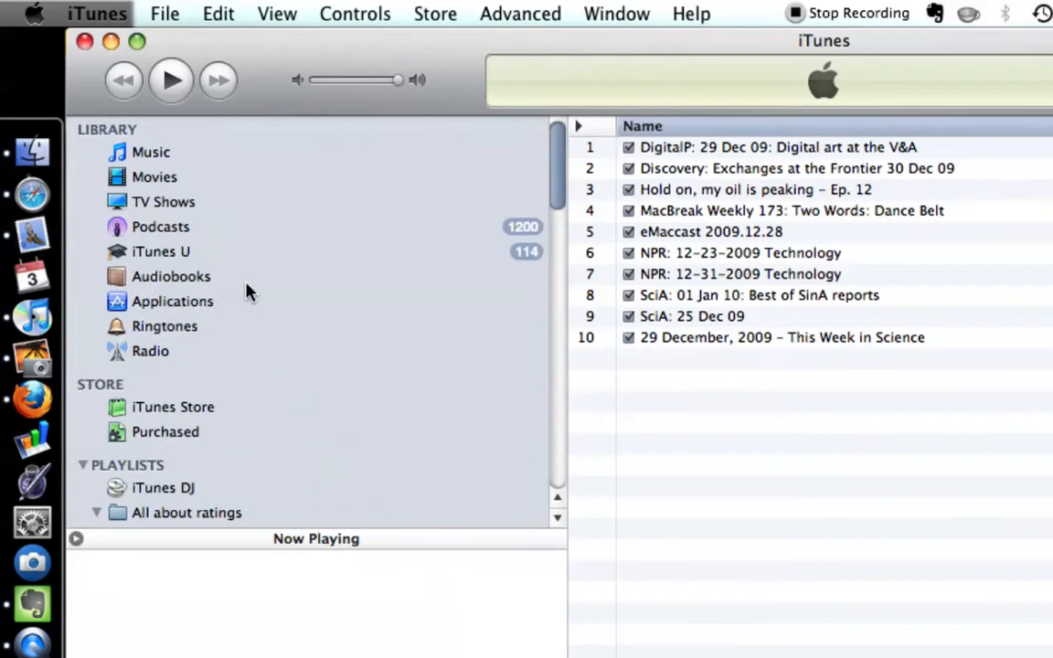
pyautogui.click(159, 300)
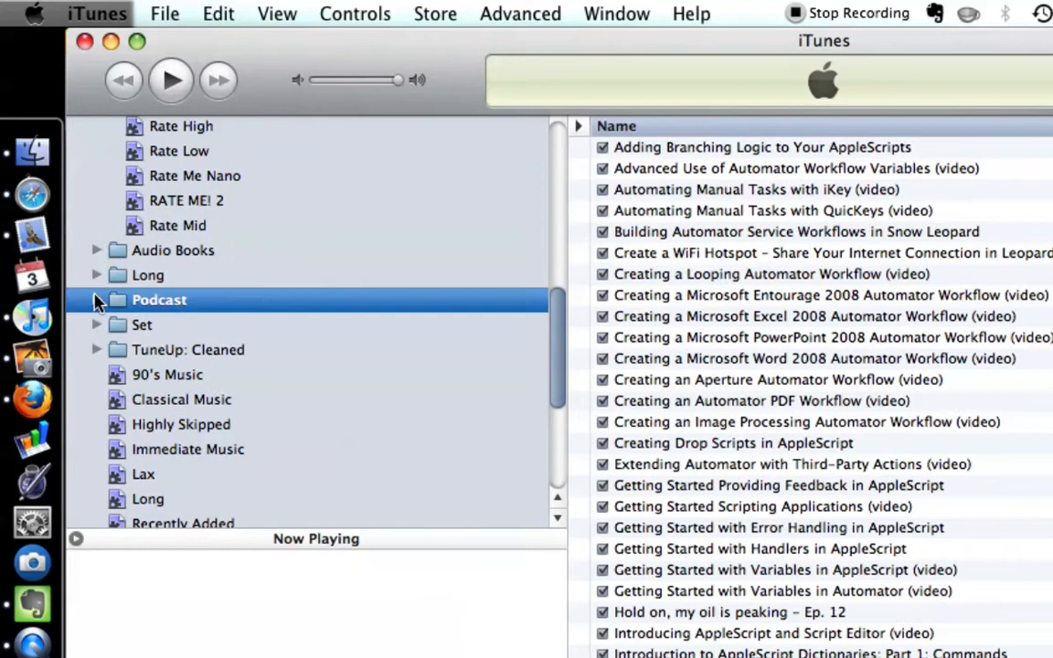
# - Select the Podcast playlist folder to list its tutorial podcast episodes
pyautogui.click(97, 276)
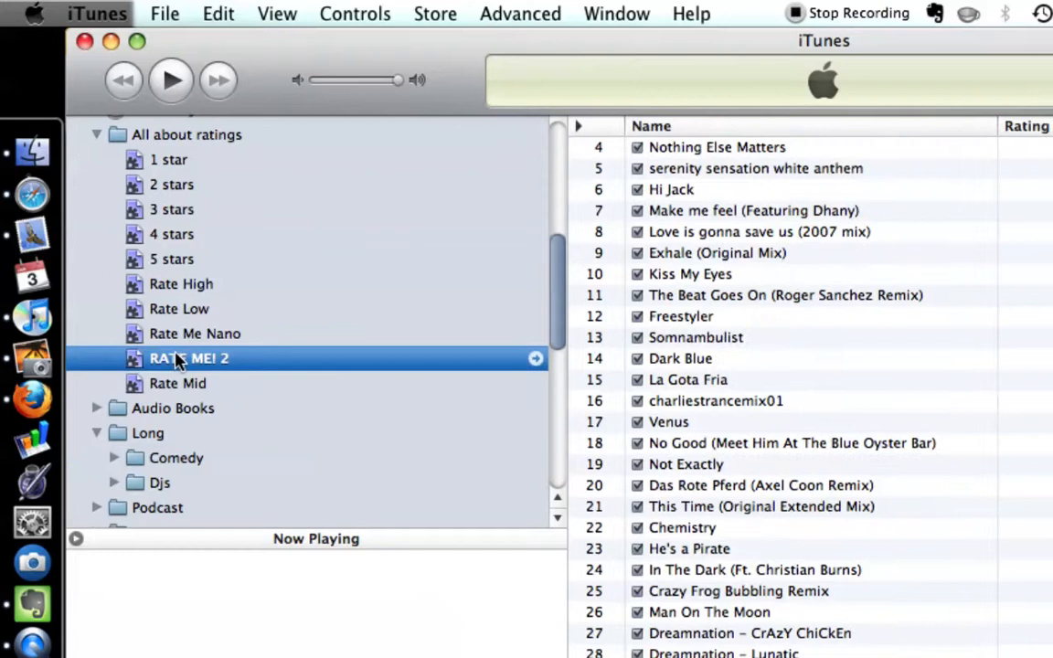
# - Scroll down the RATE ME! 2 track list to songs numbered in the sixties
pyautogui.scroll(-3)
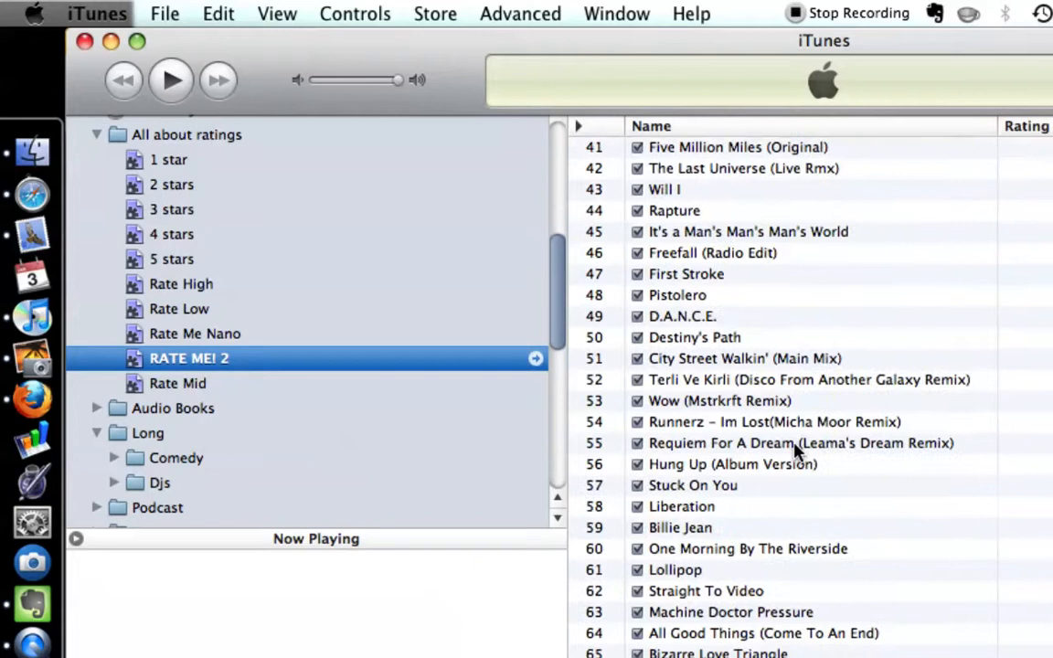